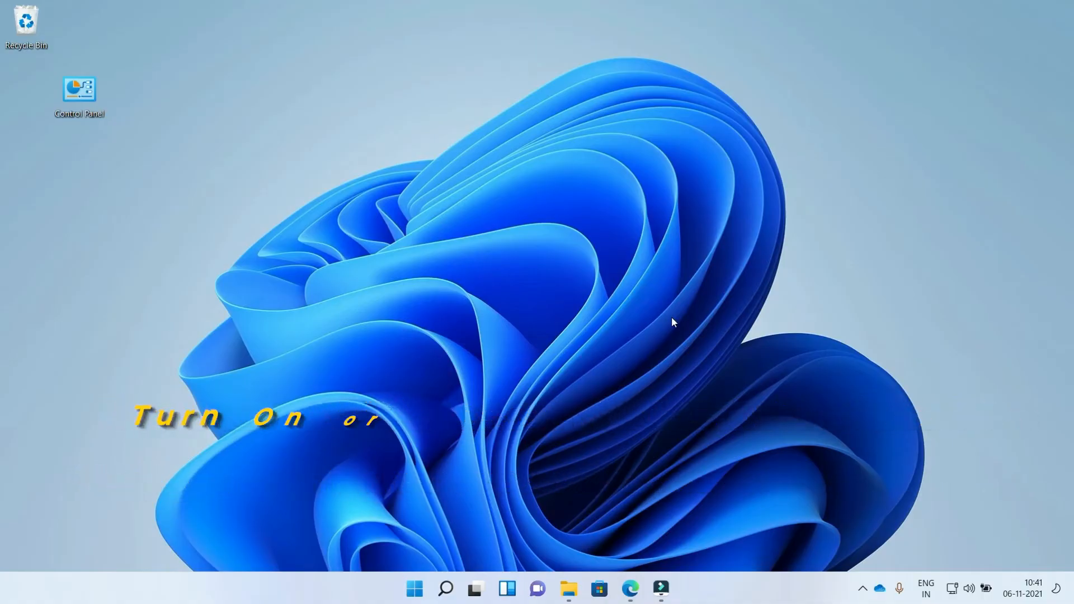
Launch File Explorer on Desktop and show the navigation pane's right-click options
click(568, 588)
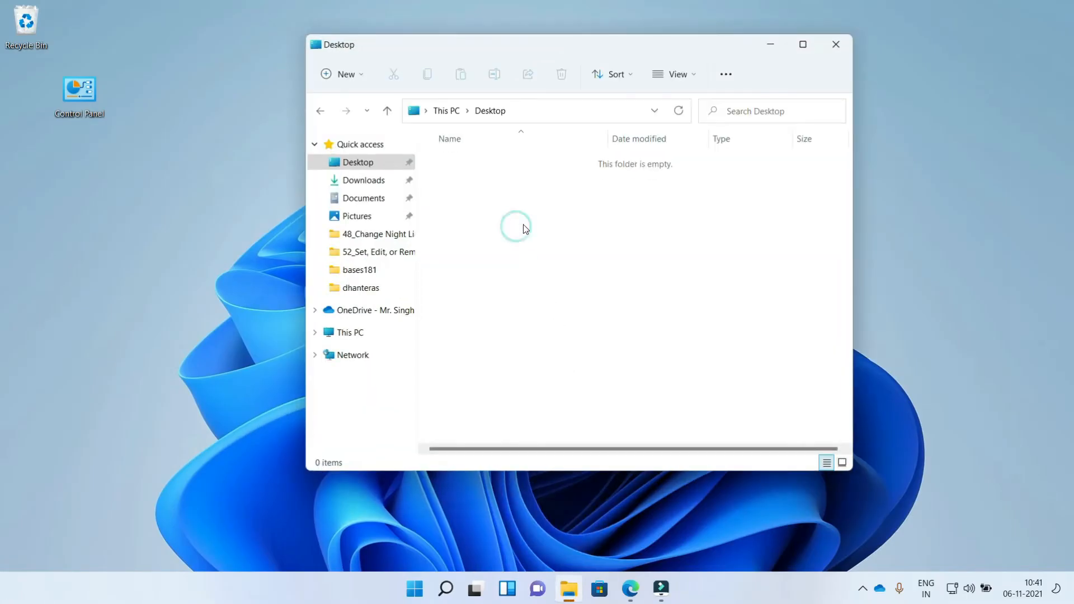
click(358, 162)
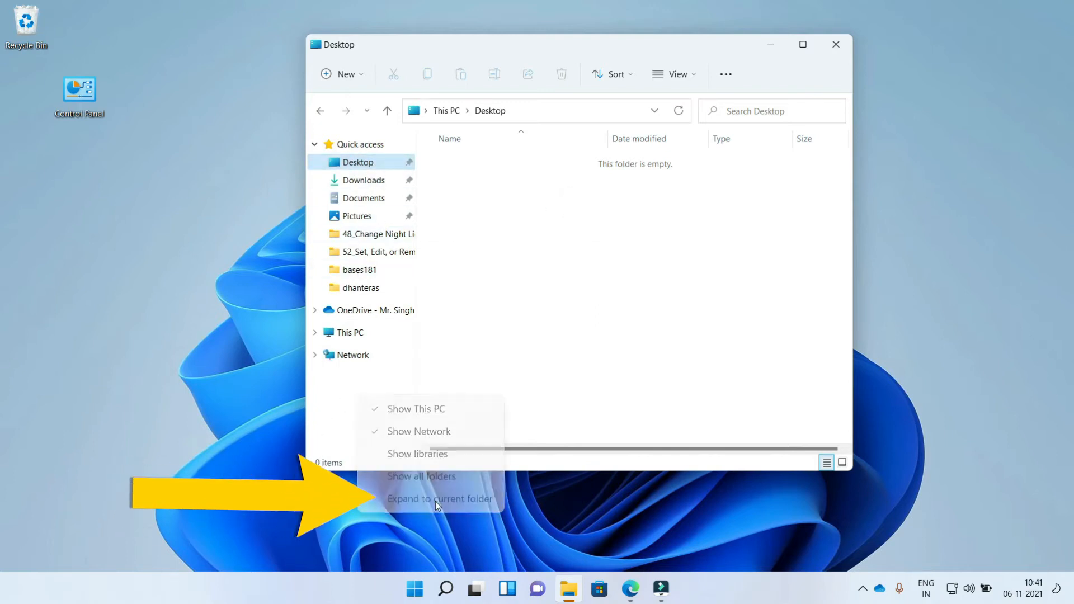
Enable 'Expand to current folder' and try it on the '48_Change Night Light Strength in Windows 11' folder
click(438, 498)
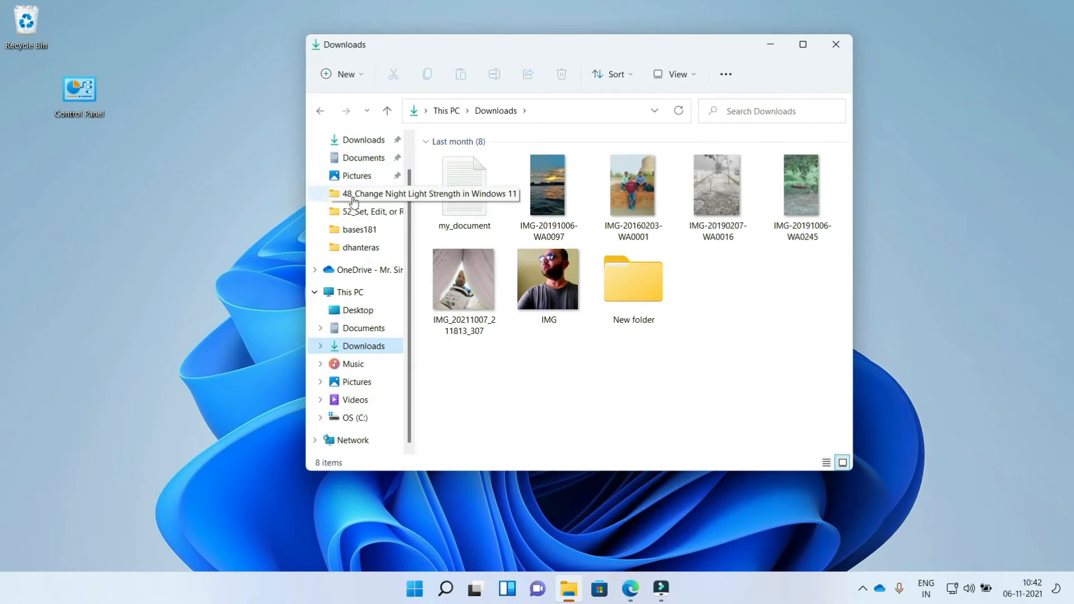
double_click(428, 193)
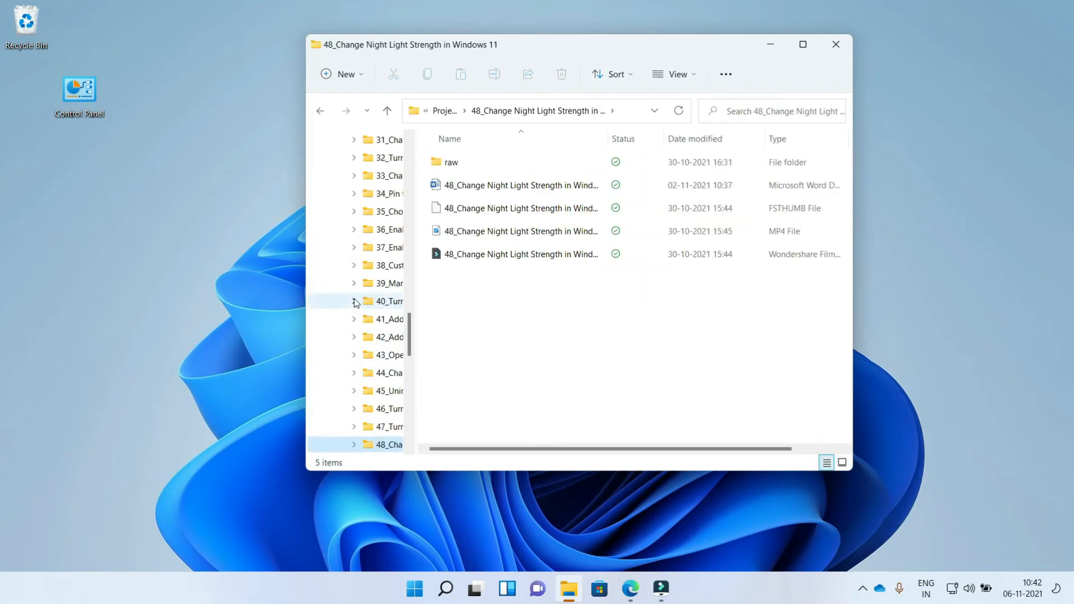
scroll(down, 3)
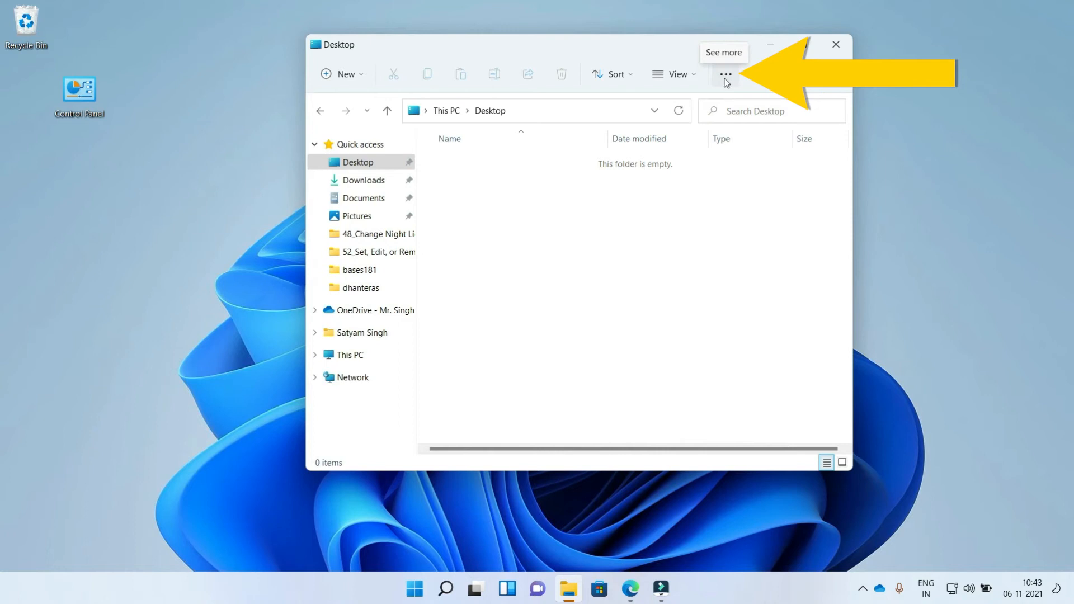
Reach Folder Options through the See more (…) menu
click(725, 73)
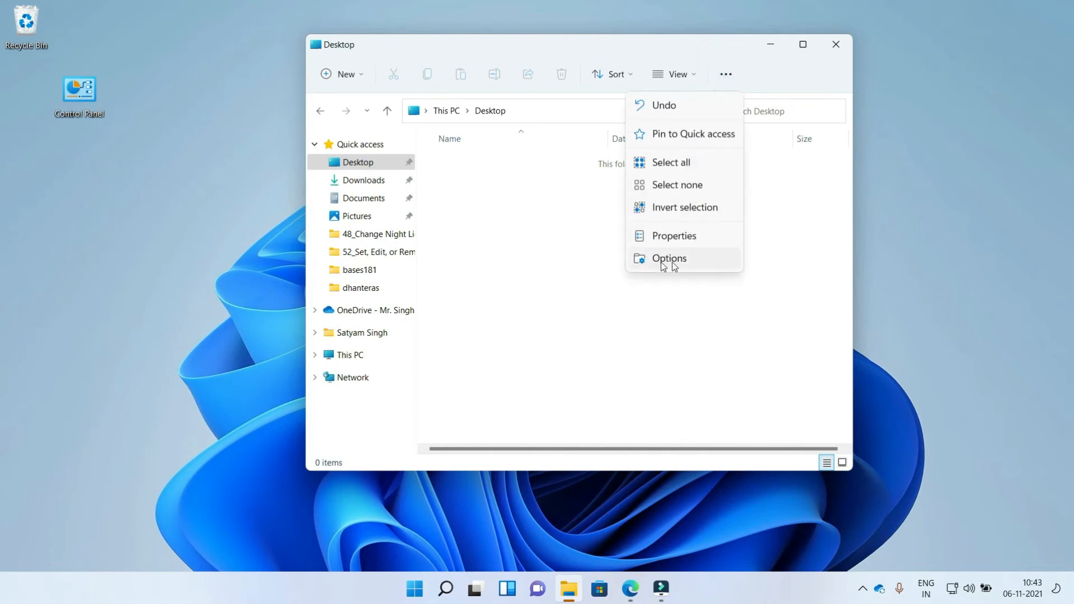
mouse_move(669, 259)
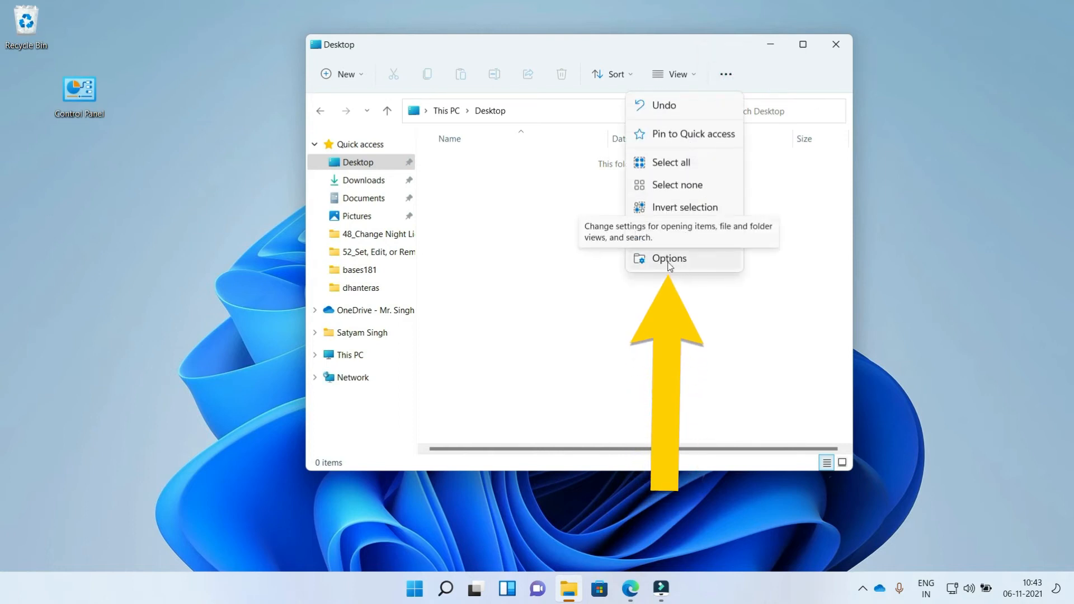
click(669, 259)
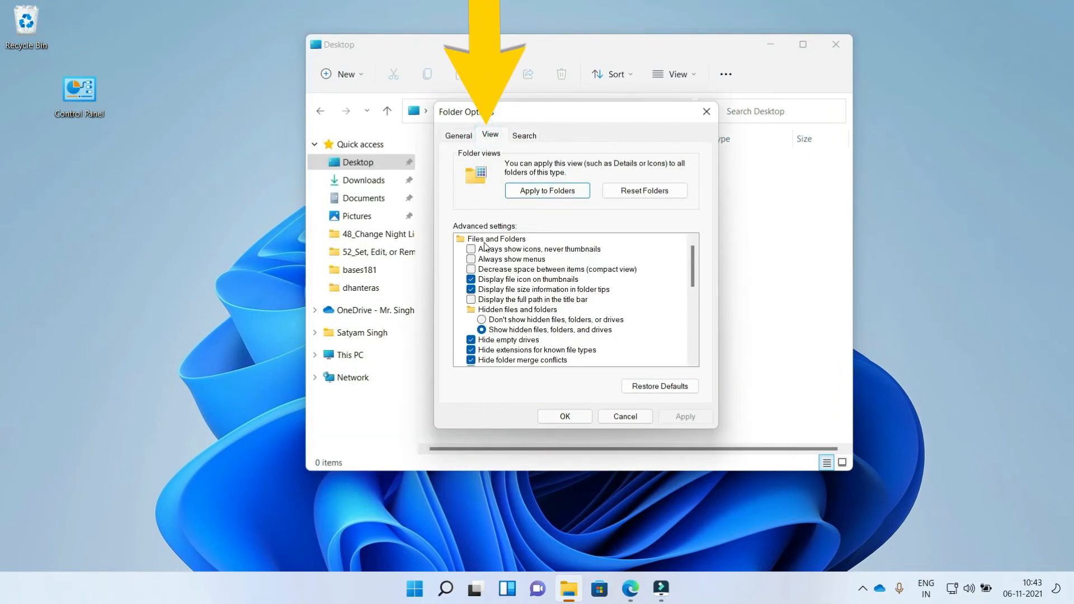
Apply the 'Expand to open folder' navigation pane setting in the View list and close Folder Options
scroll(down, 3)
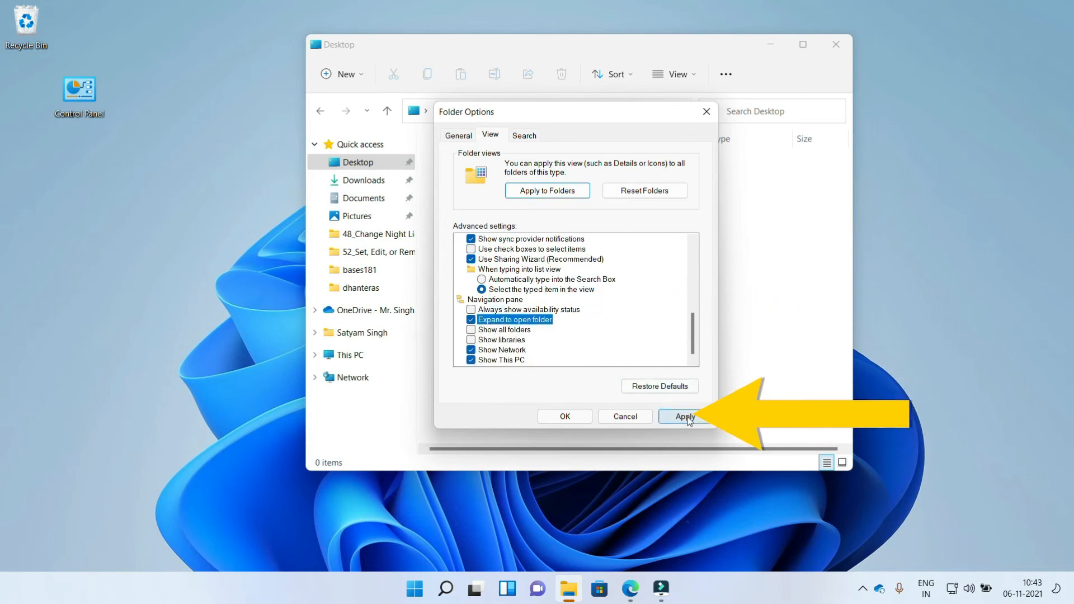
click(685, 416)
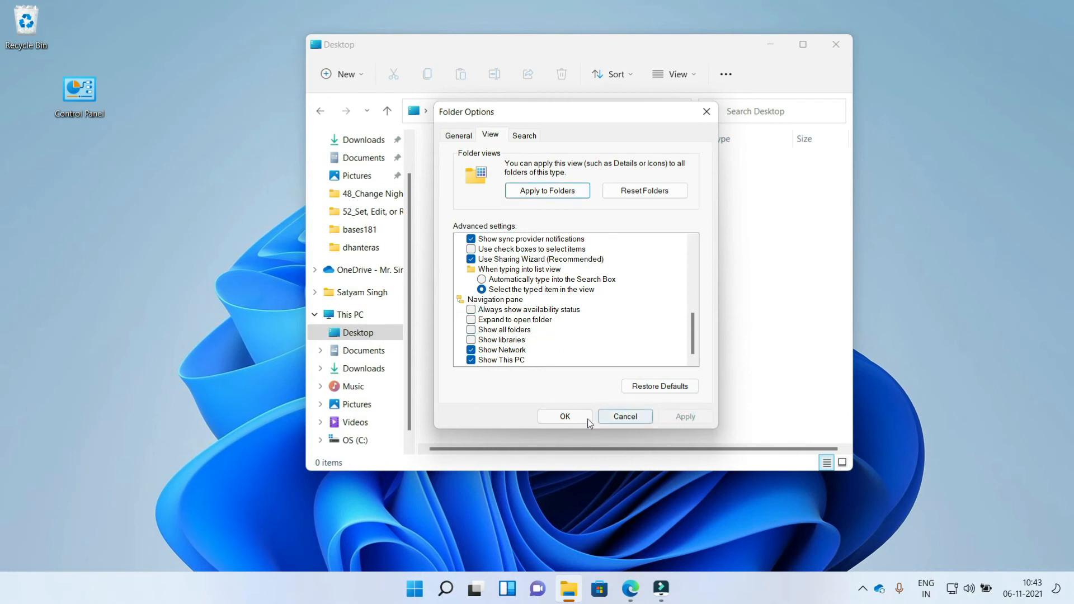
click(564, 416)
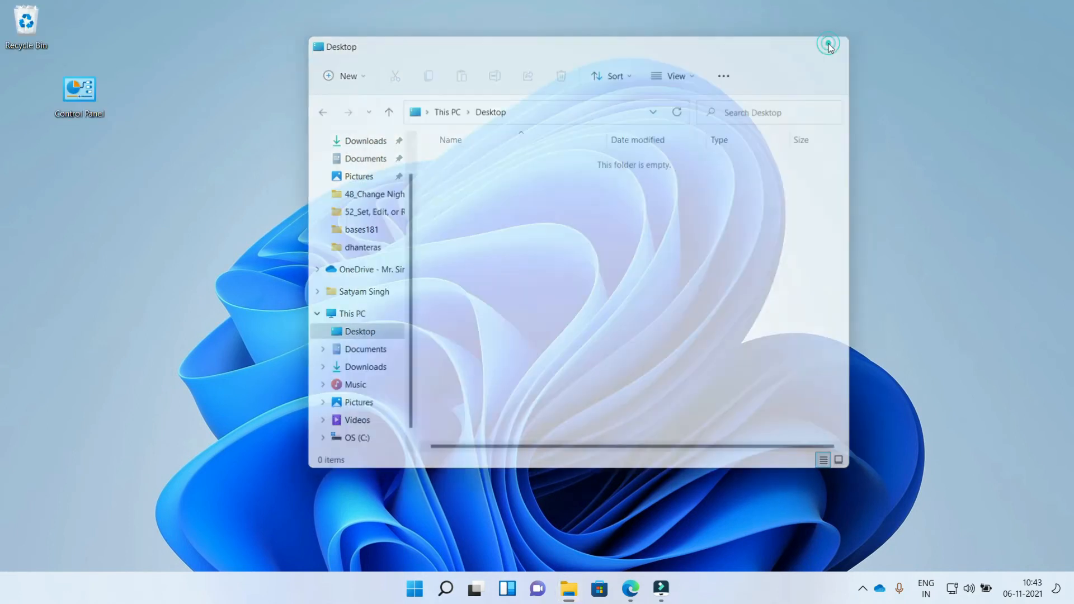